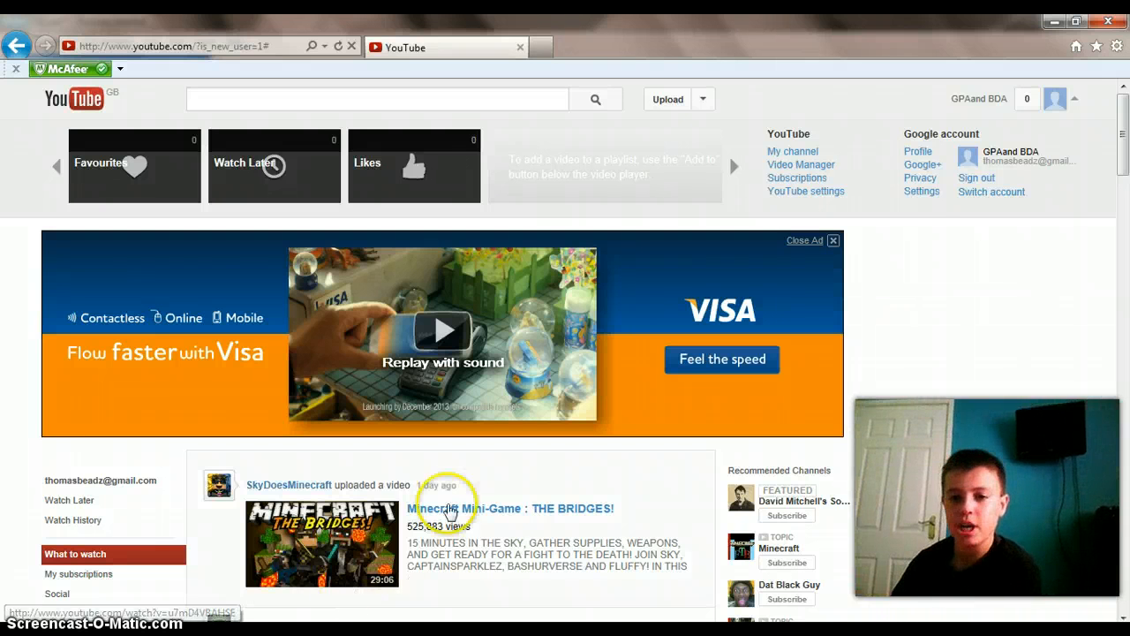
mouse_move(1024, 56)
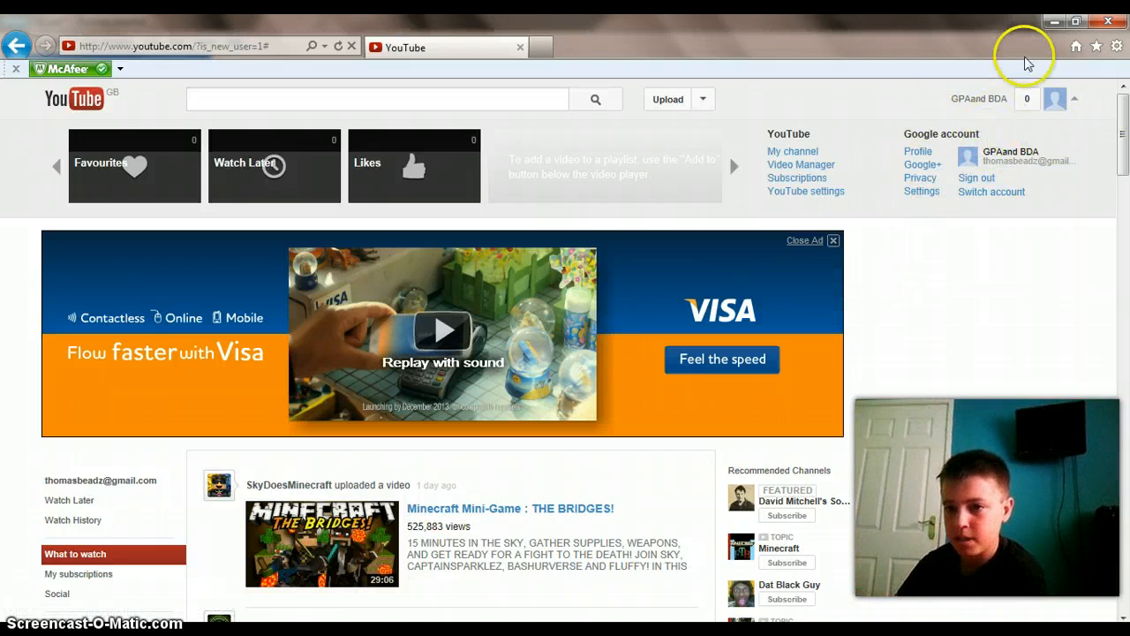
mouse_move(1070, 99)
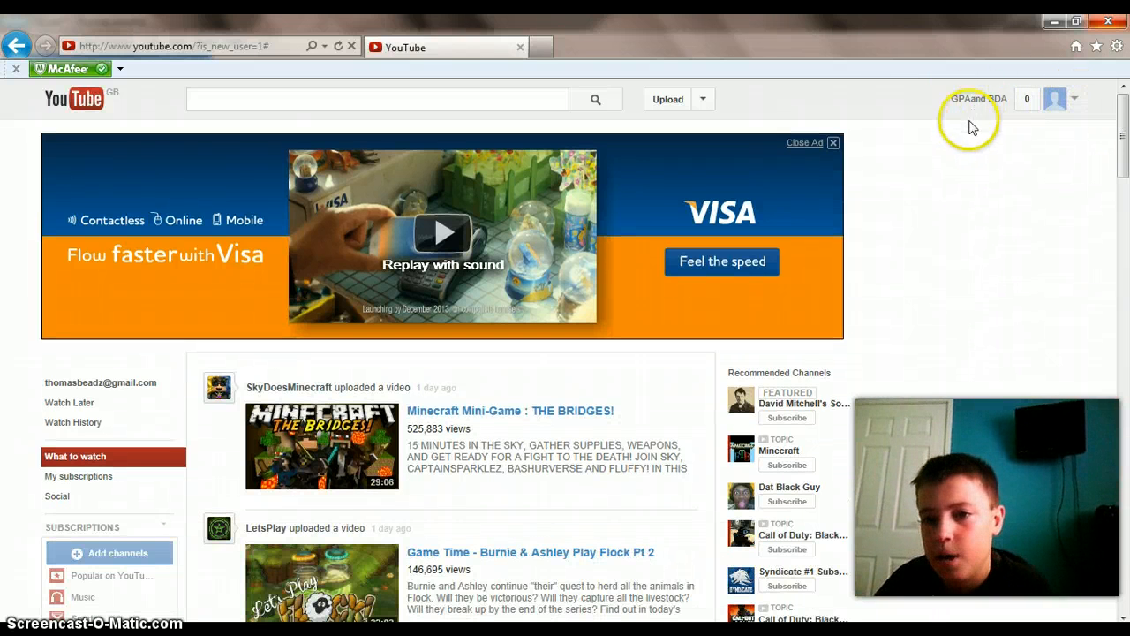
mouse_move(954, 104)
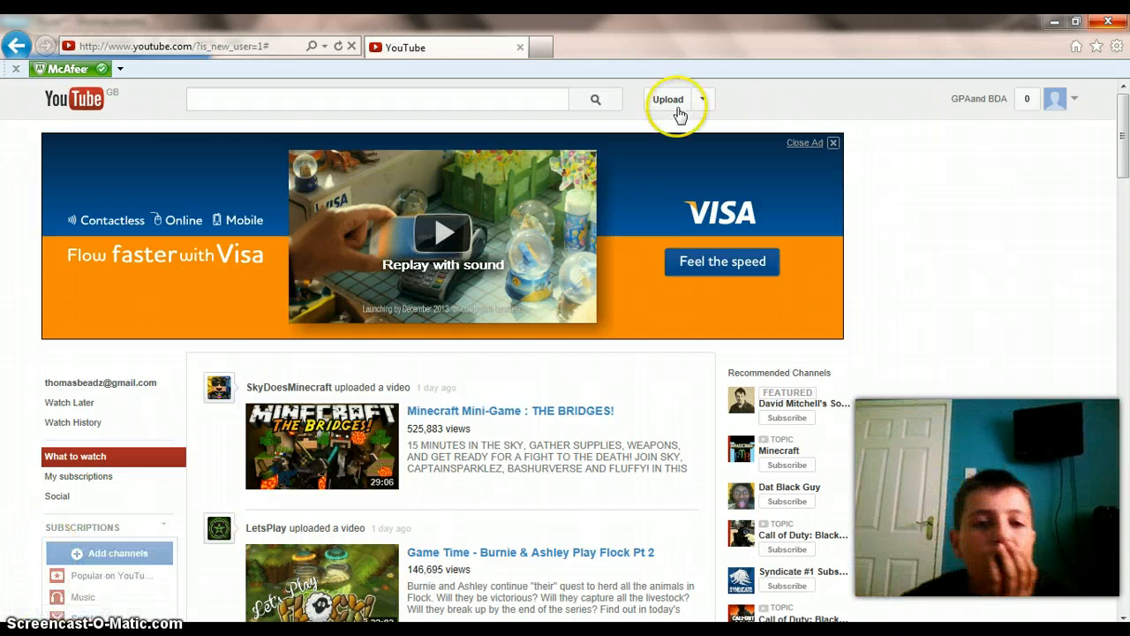
mouse_move(346, 223)
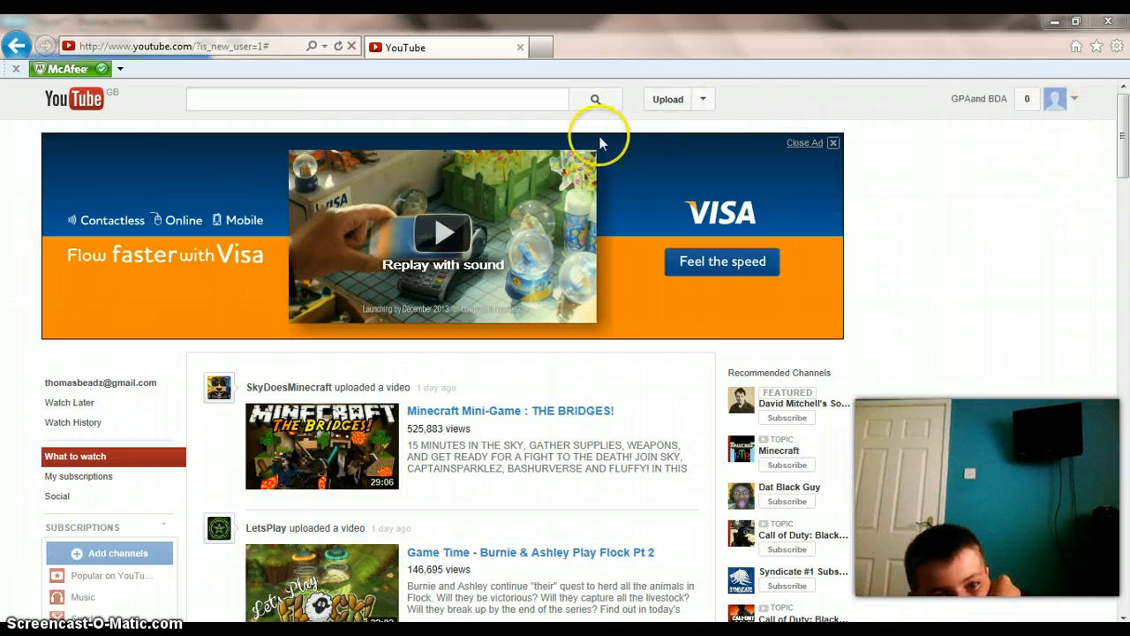
mouse_move(482, 164)
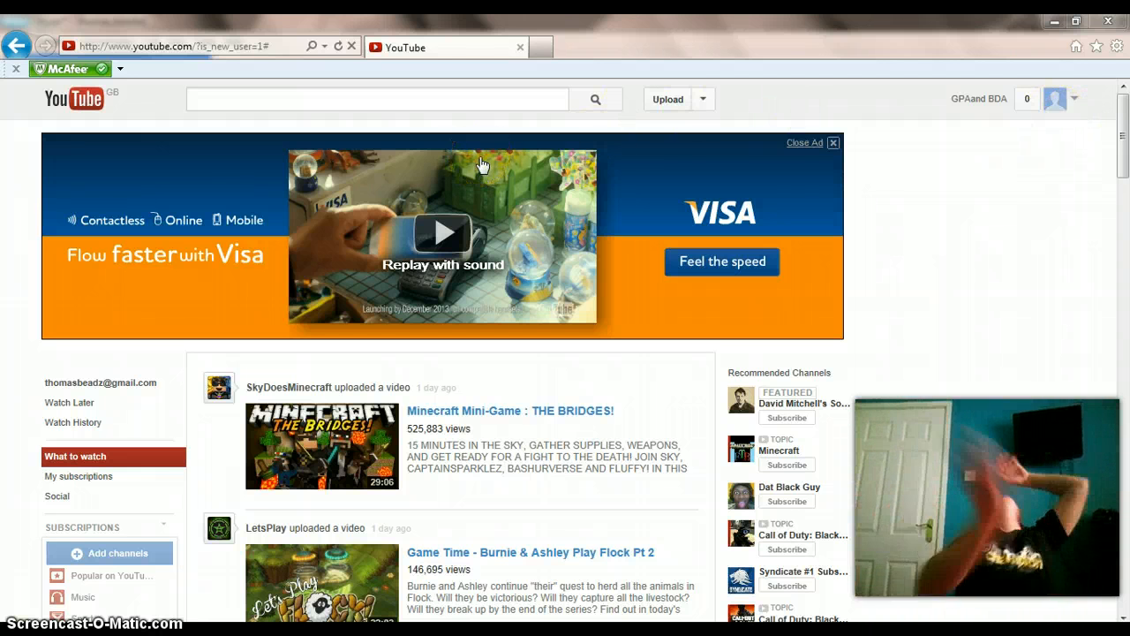